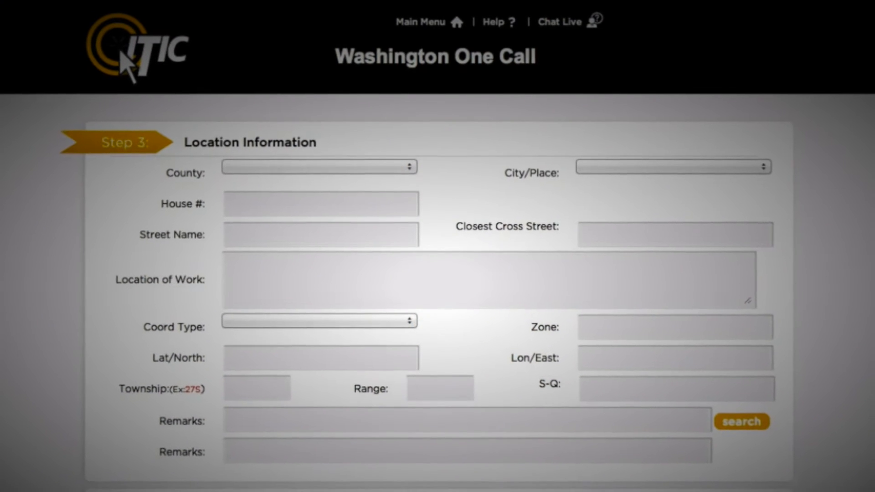
Choose King county and Seattle, with the street set to 2801 Western Ave near Clay St.
scroll(down, 3)
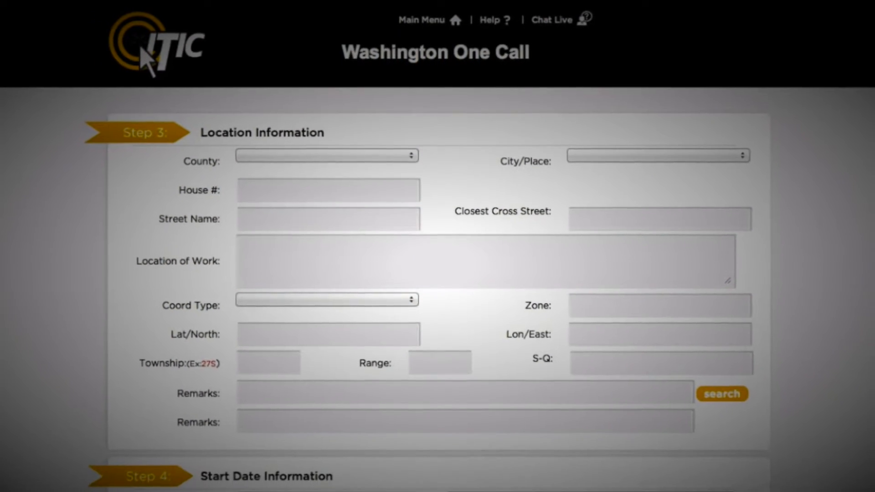
scroll(down, 3)
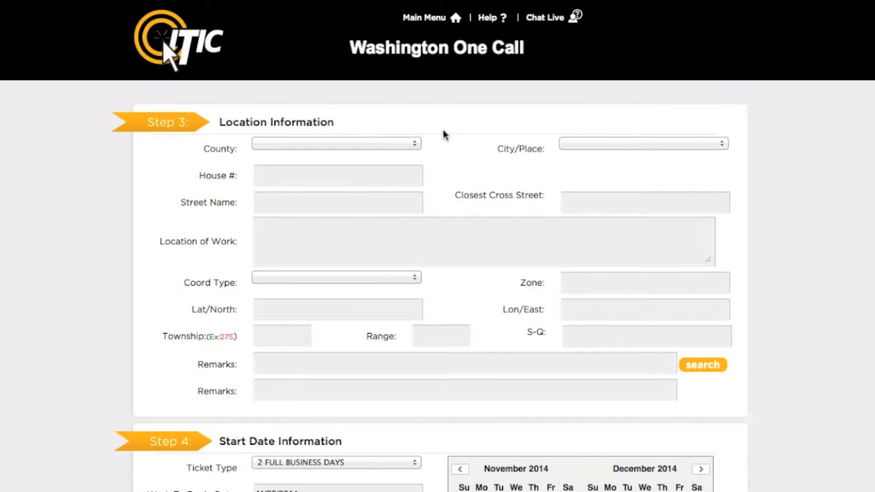
click(642, 143)
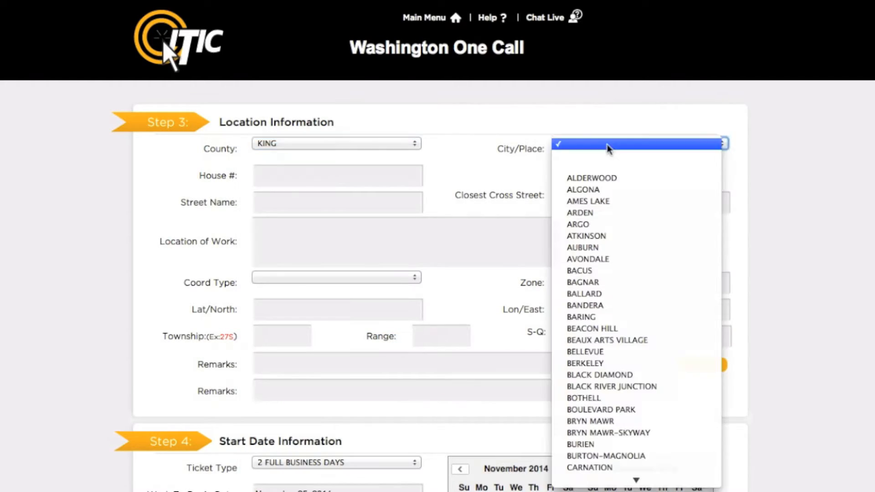
scroll(down, 3)
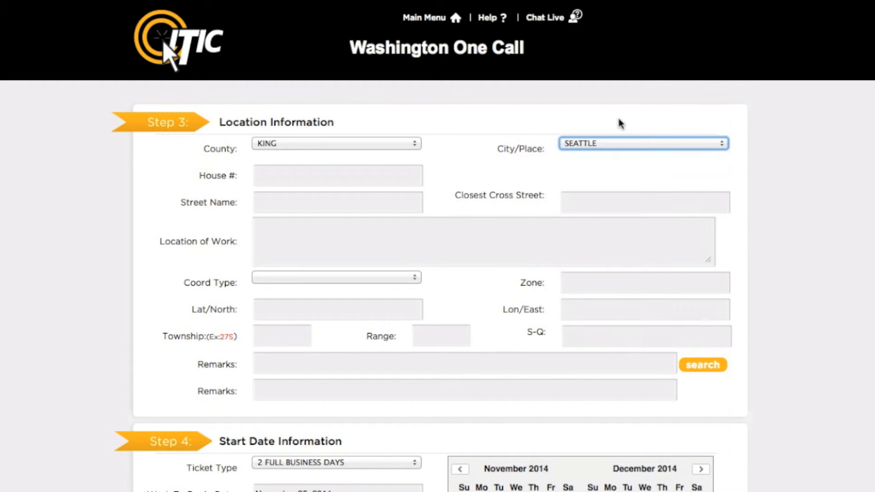
text(western)
click(646, 202)
text(CLAY ST)
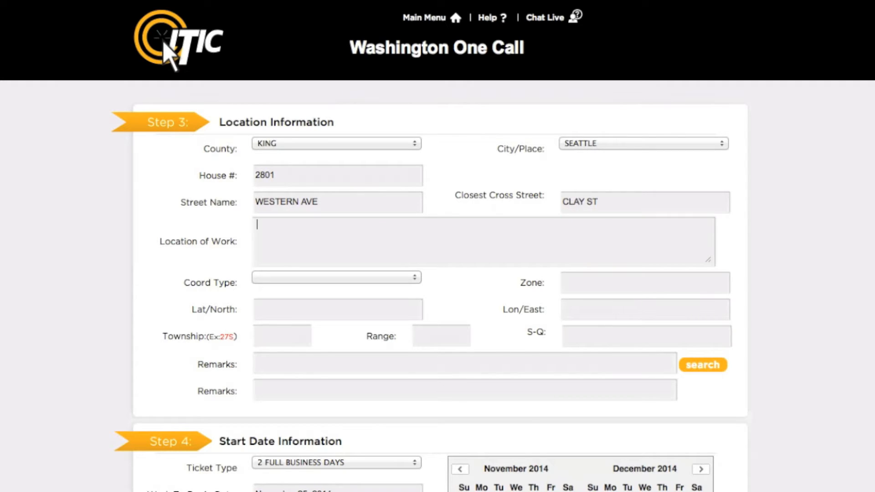
Describe the location of work as 'mark entire lot'.
text(mark entire lot)
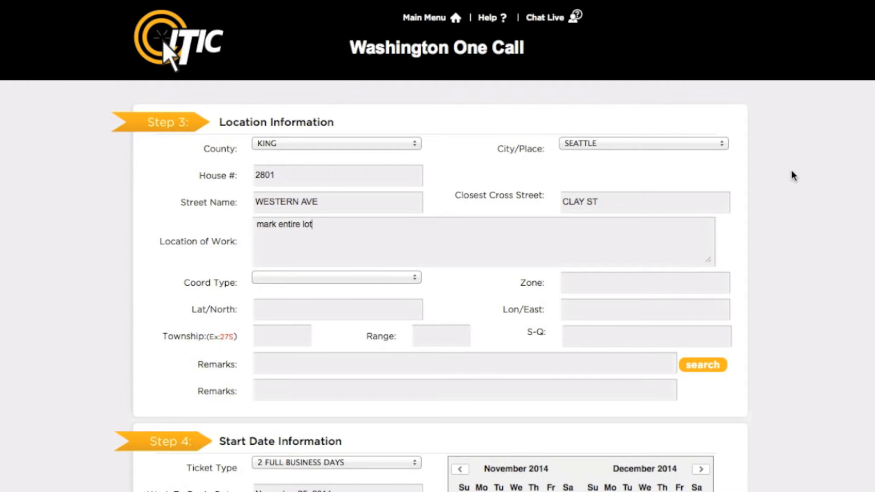
scroll(down, 3)
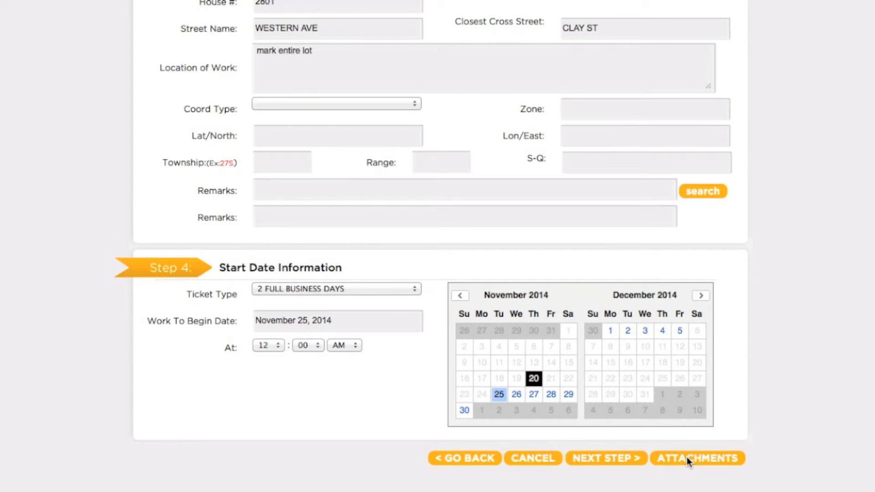
Start adding an attachment so the file chooser shows the Job Files folder.
click(698, 459)
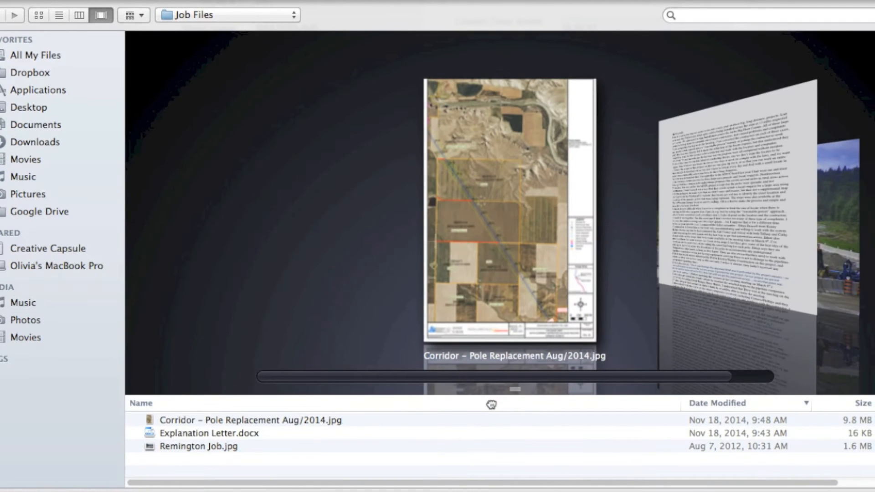
Select Corridor – Pole Replacement Aug/2014.jpg as the file to upload.
click(251, 419)
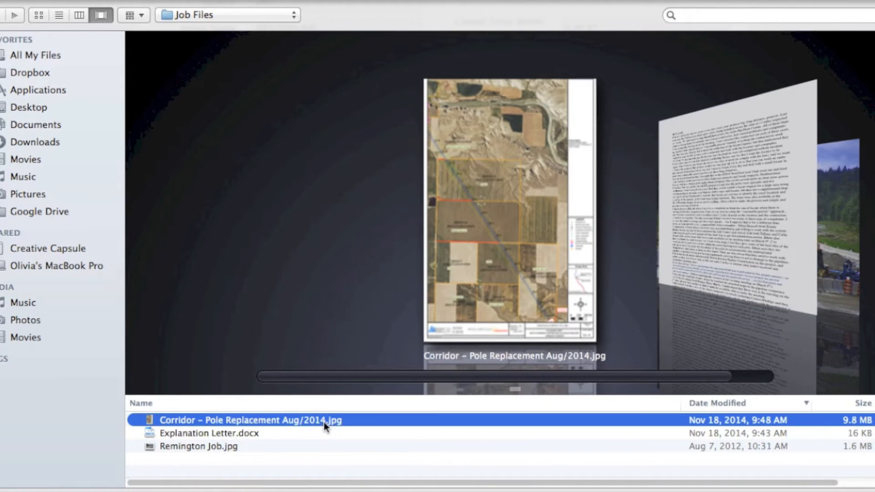
click(210, 433)
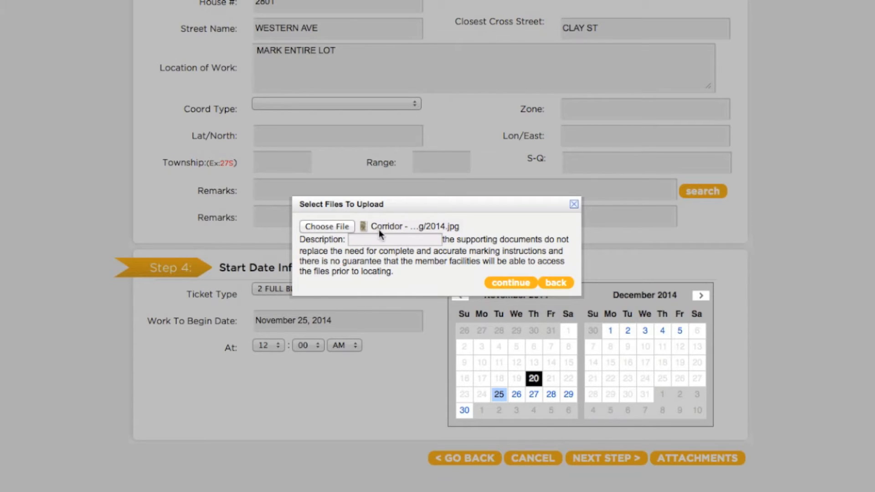
Attach the map with the description 'Worksite Plans' and show it under Attached Files.
text(Worksite)
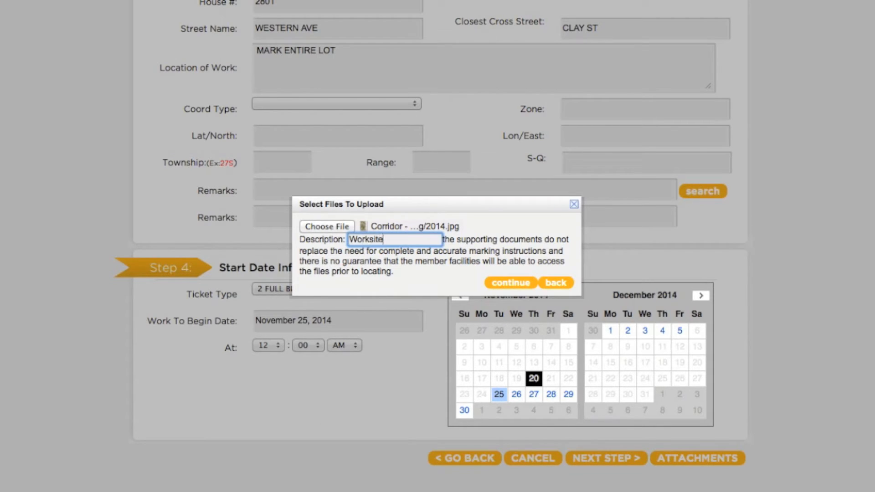
text(Plans)
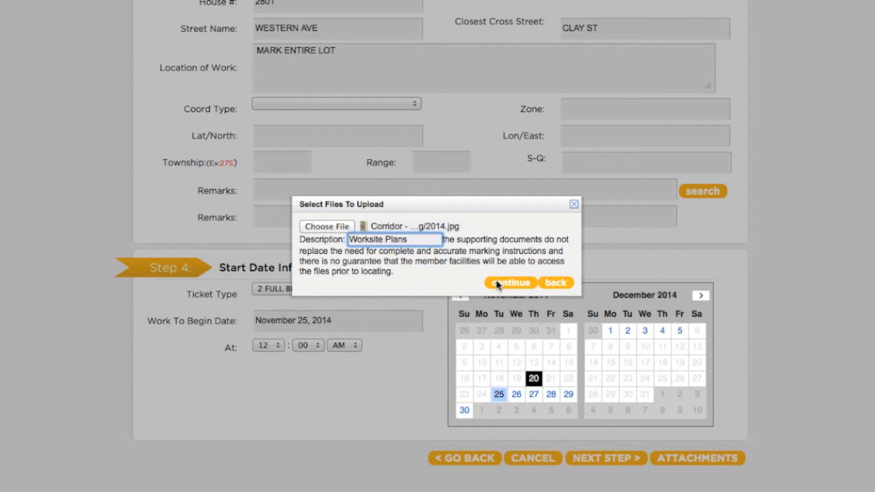
click(510, 283)
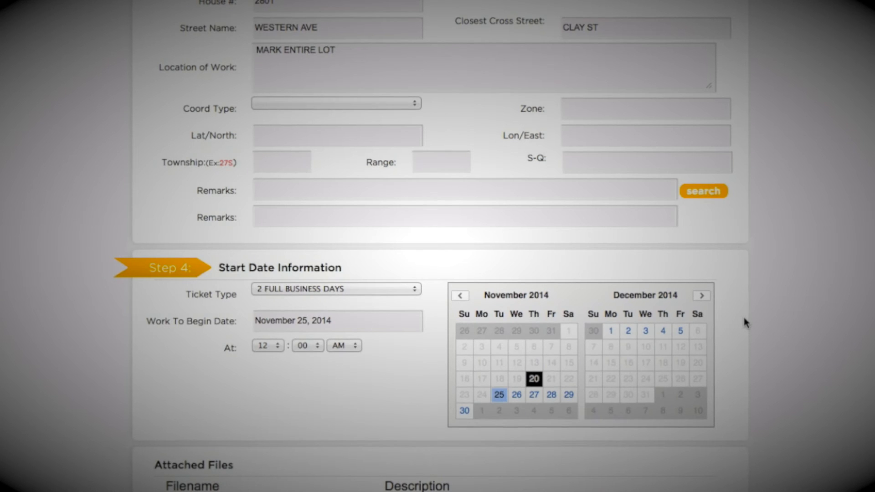
scroll(down, 3)
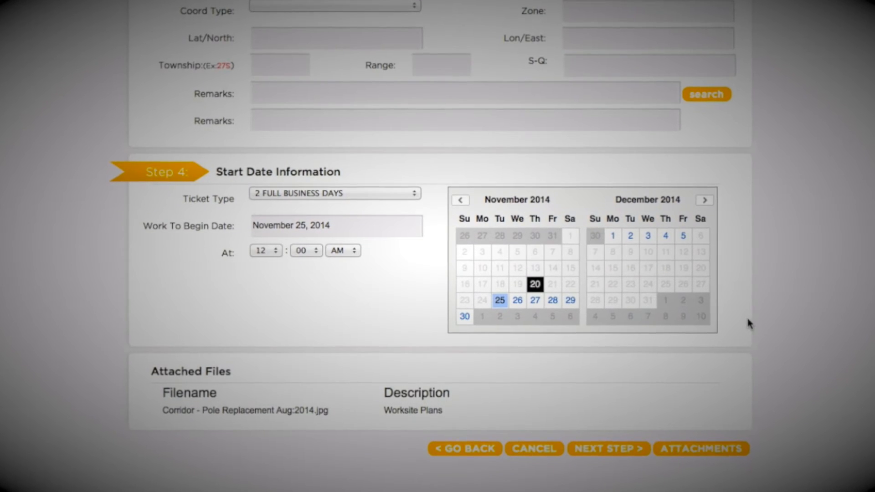